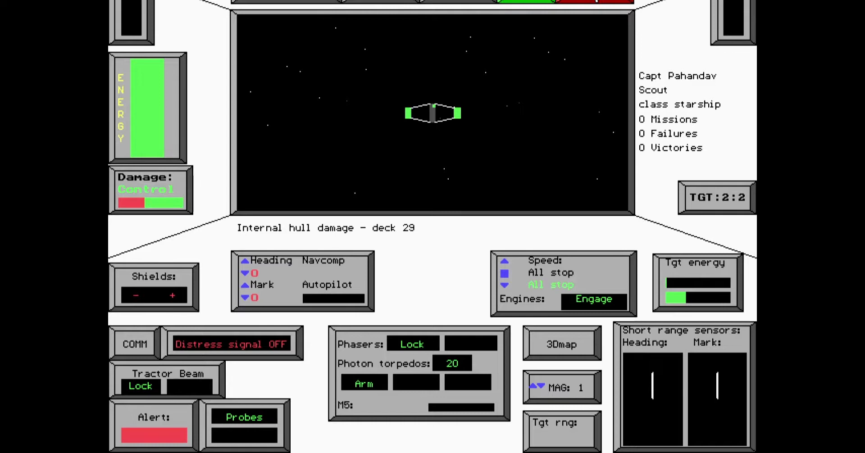
pyautogui.moveTo(596, 26)
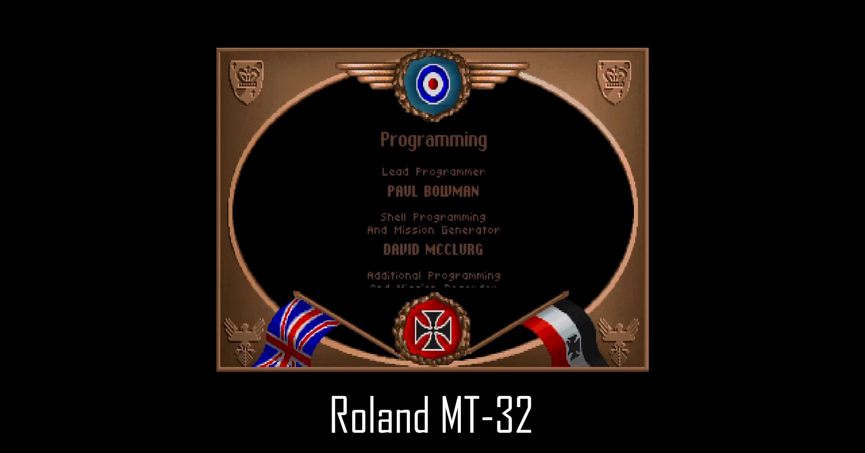
# Download munt-2.2.0-amd64.exe from the Munt SourceForge page and view it in the Working folder.
pyautogui.scroll(3)
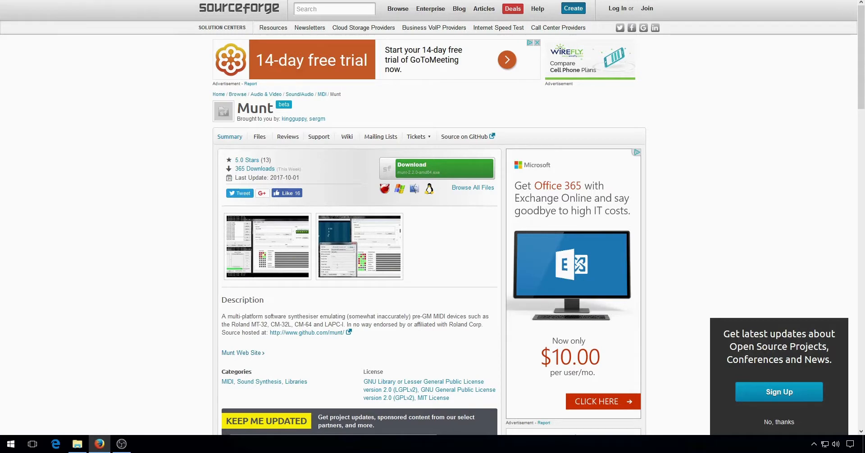
pyautogui.moveTo(384, 298)
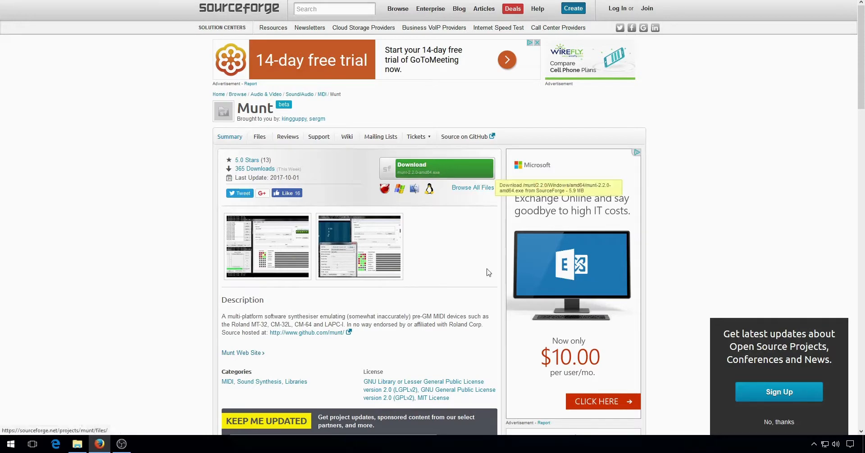
pyautogui.click(438, 168)
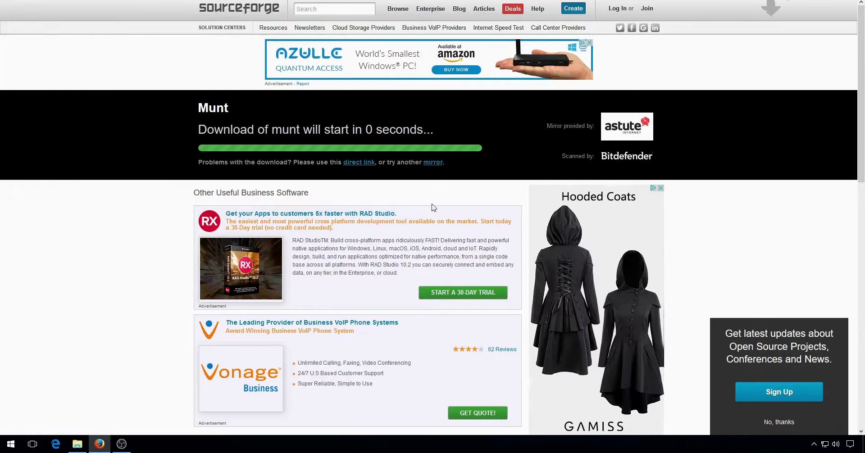
pyautogui.click(77, 444)
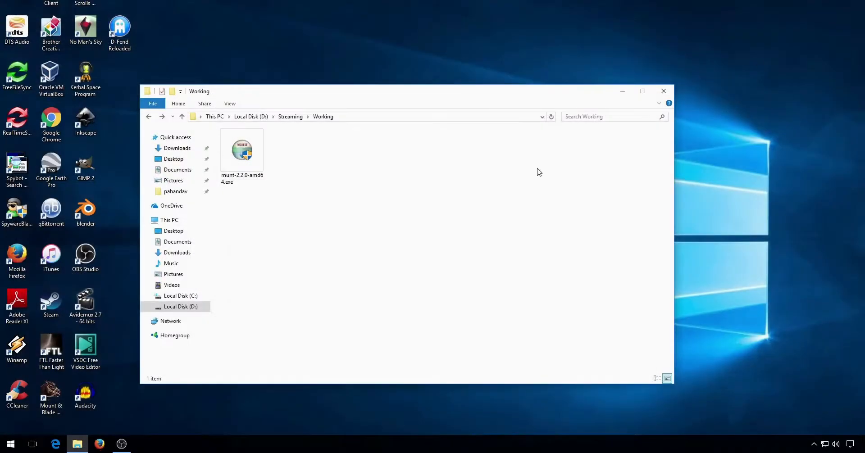
# Run munt-2.2.0-amd64.exe, accept the license, keep the default folder, and acknowledge the MIDI driver install.
pyautogui.click(242, 148)
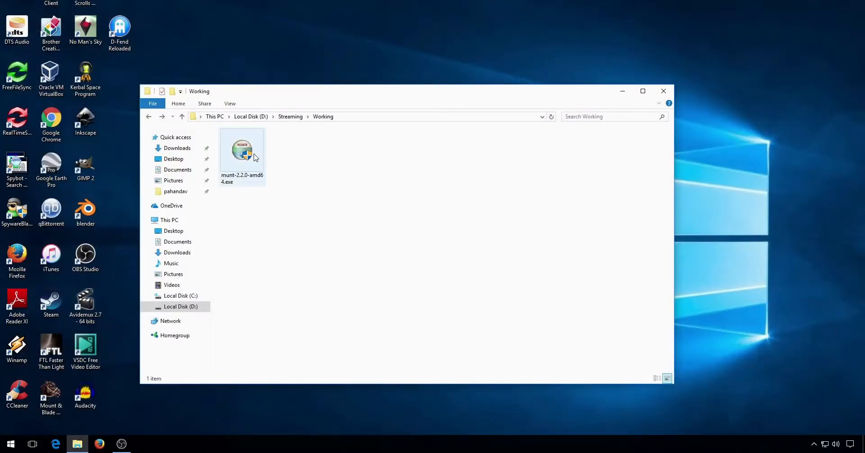
pyautogui.doubleClick(242, 149)
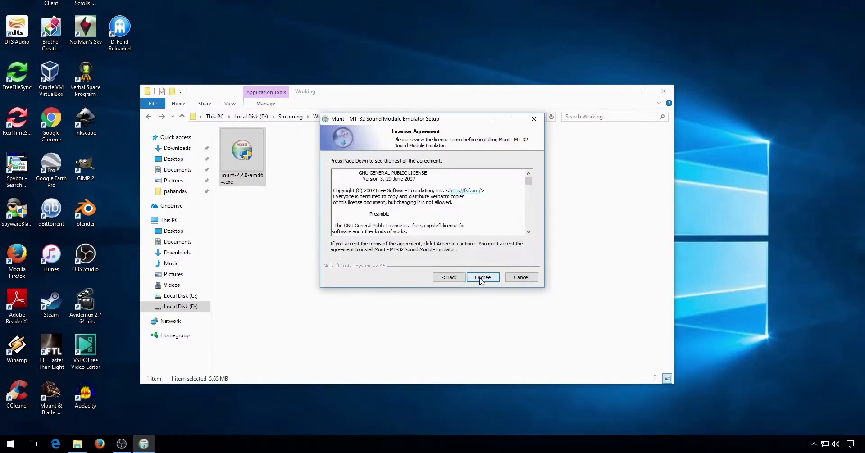
pyautogui.click(482, 278)
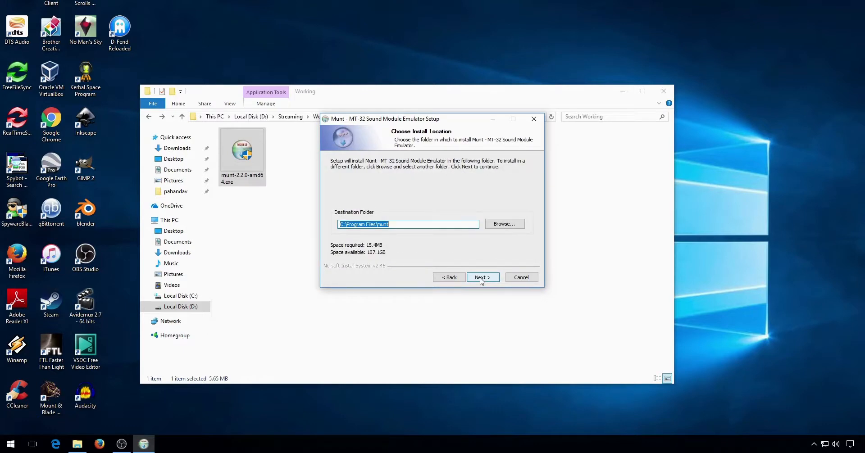
pyautogui.click(481, 278)
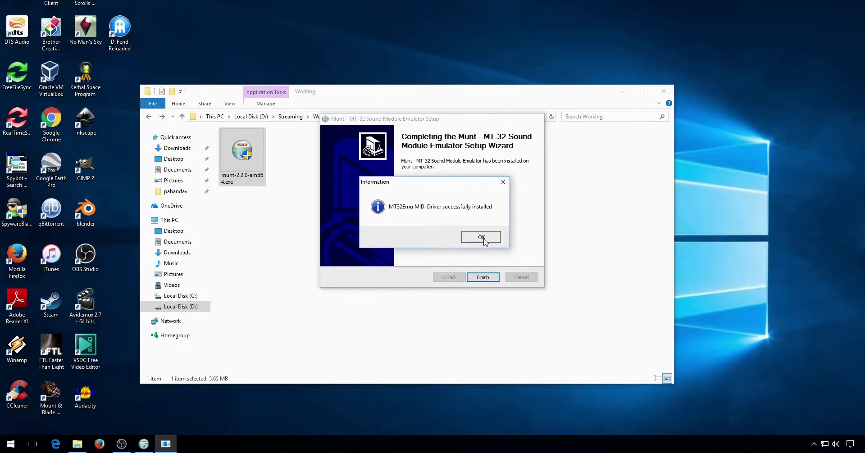
pyautogui.click(481, 237)
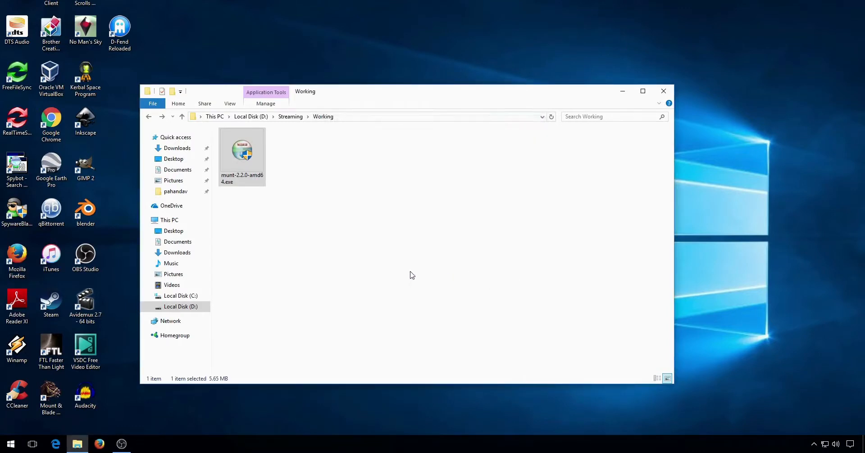
# Launch the Munt MT-32 emulator and review its control and PCM ROM configuration.
pyautogui.click(10, 443)
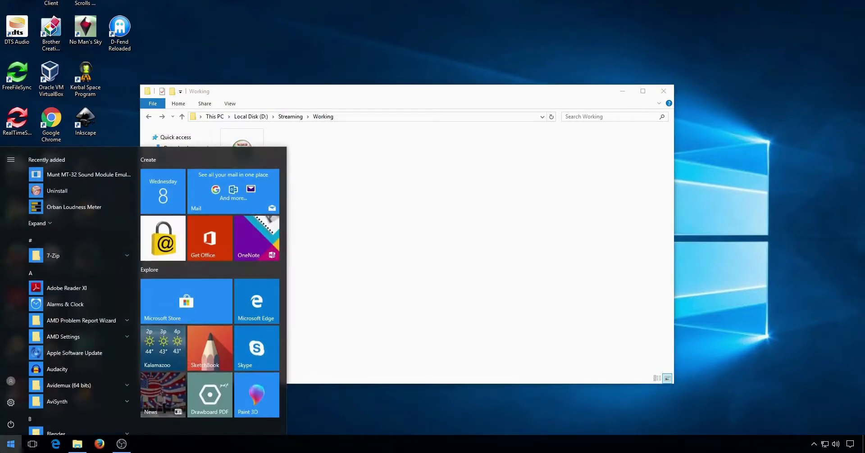
pyautogui.moveTo(88, 175)
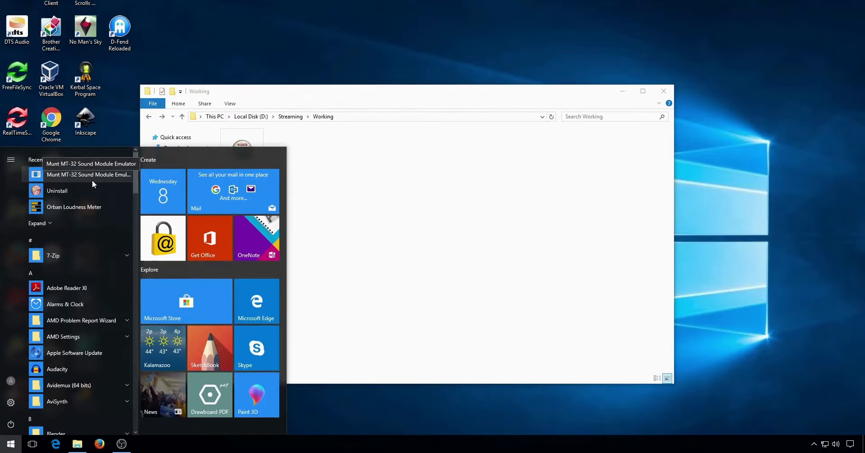
pyautogui.click(91, 163)
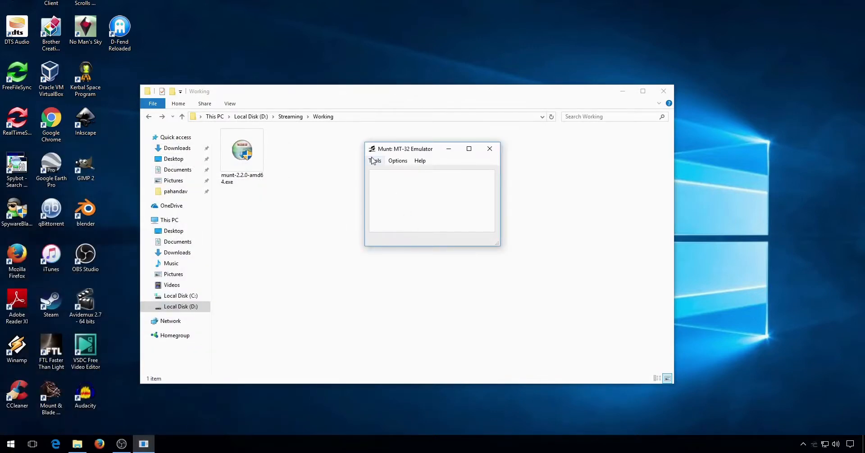
pyautogui.click(397, 160)
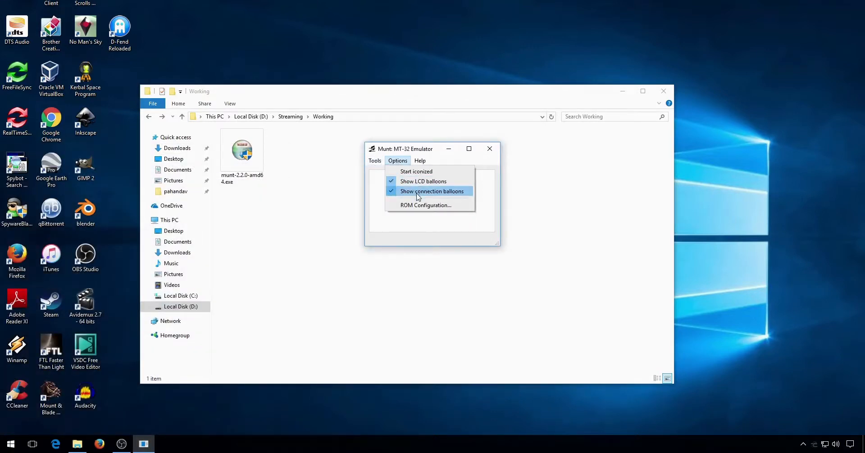
pyautogui.click(426, 205)
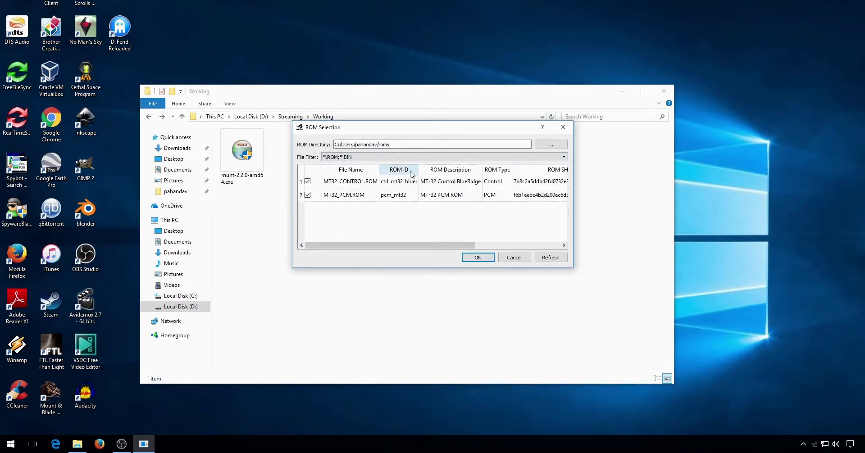
pyautogui.moveTo(358, 147)
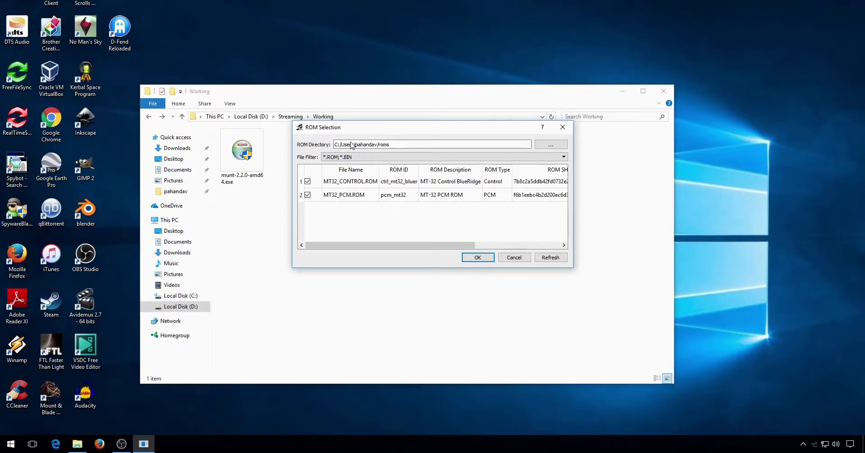
pyautogui.click(563, 157)
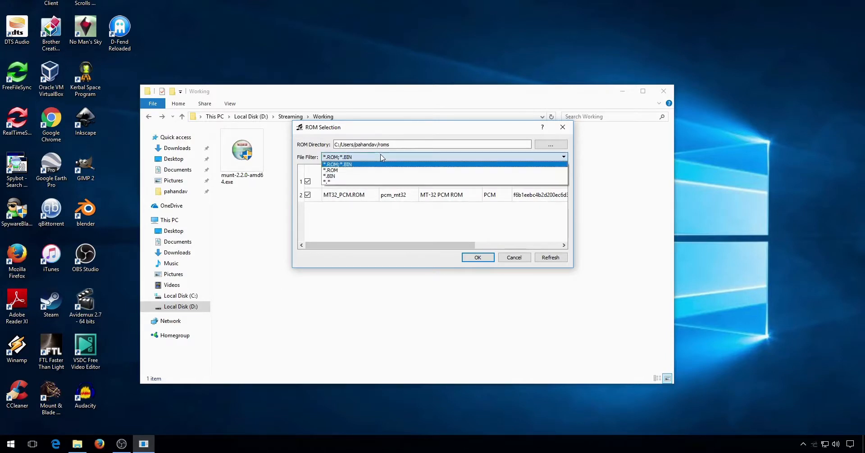
pyautogui.click(478, 258)
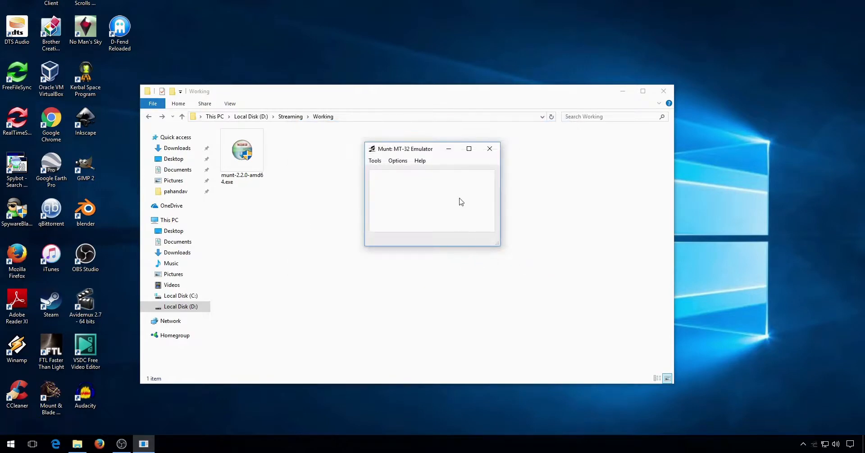
# Run the MIDI driver test, showing MT-32 Control BlueRidge mode, then close the emulator.
pyautogui.click(375, 160)
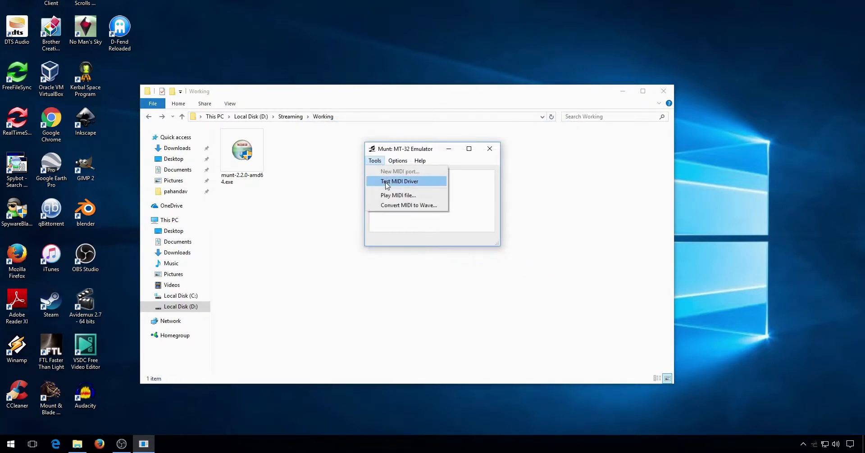
pyautogui.click(400, 182)
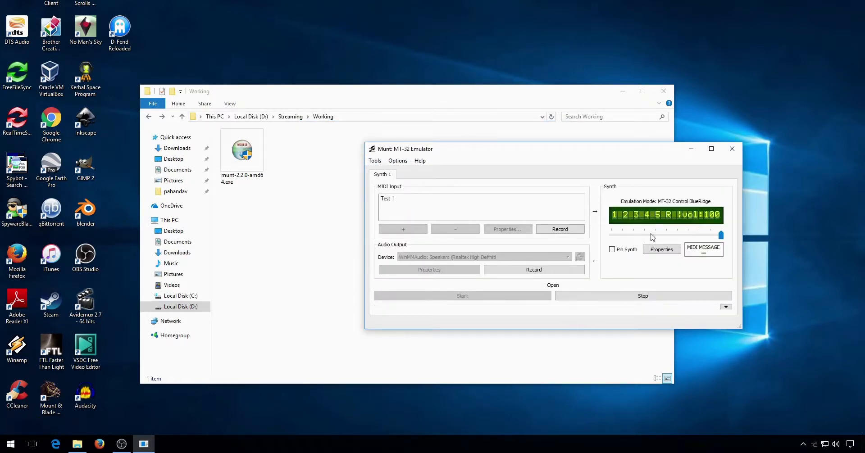
pyautogui.moveTo(732, 149)
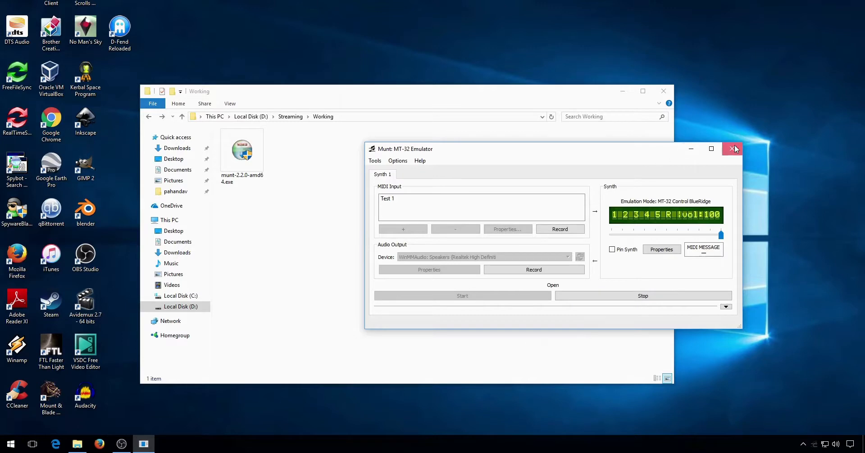
pyautogui.click(734, 149)
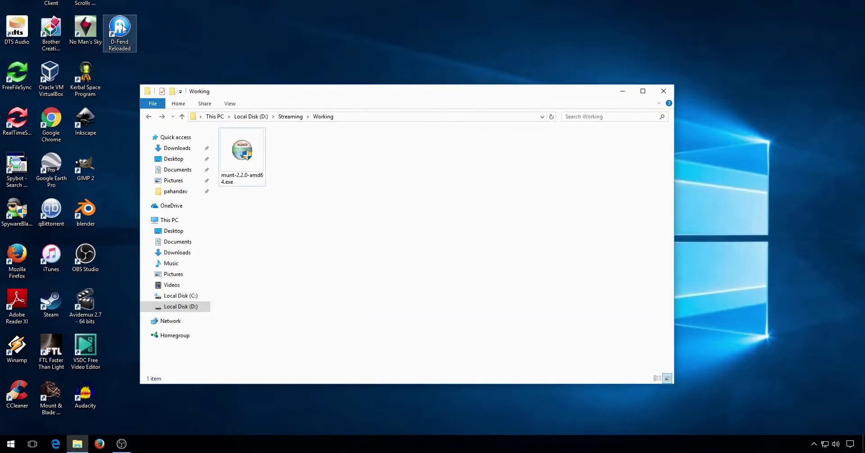
# Launch D-Fend Reloaded and open the profile's Sound > MIDI settings in the editor.
pyautogui.doubleClick(119, 30)
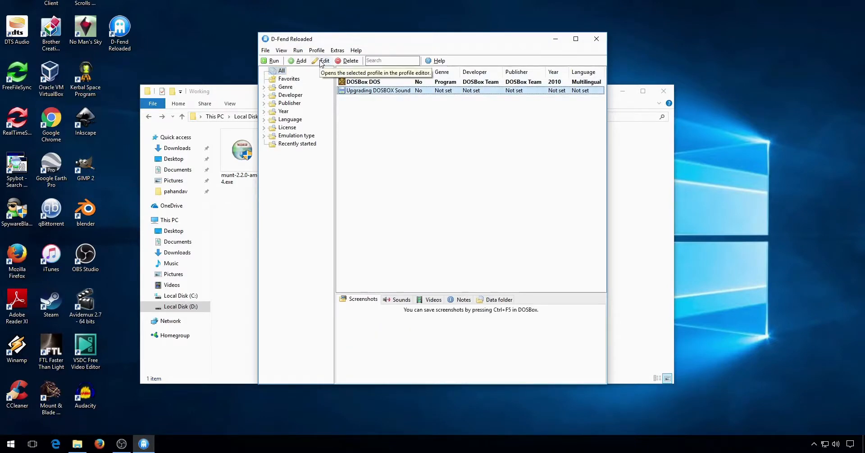
pyautogui.click(325, 61)
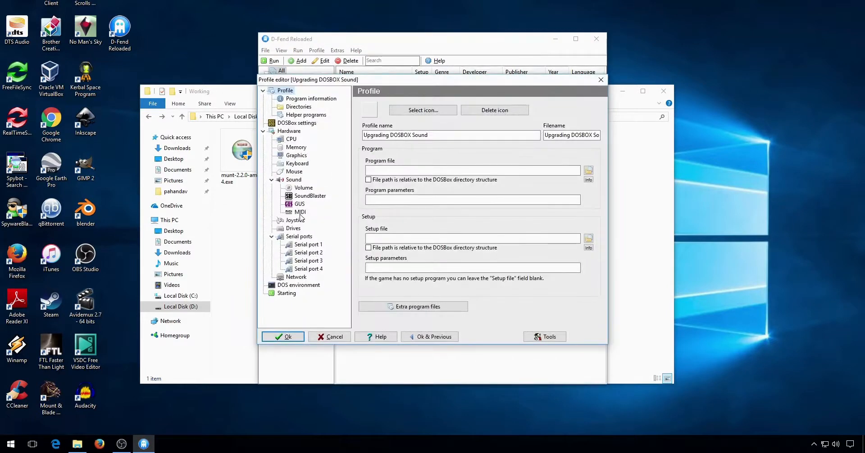
pyautogui.click(300, 212)
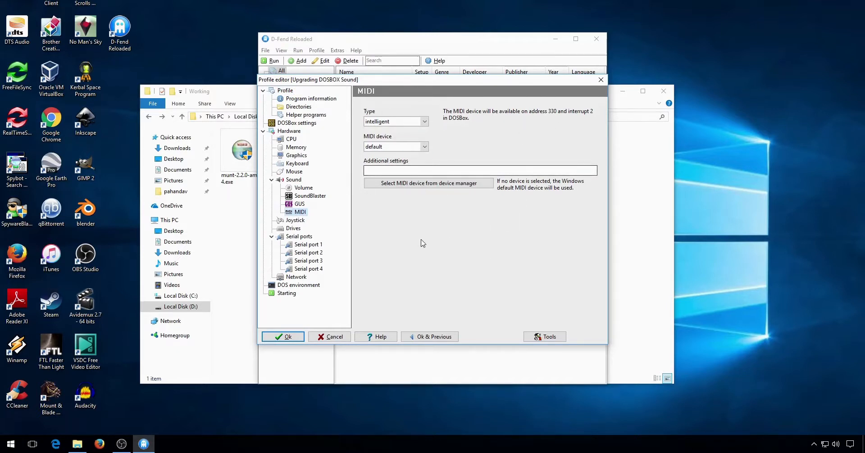
# Keep MIDI type intelligent, add MT-32 Synth Emulator as the device, and save with Ok.
pyautogui.click(425, 121)
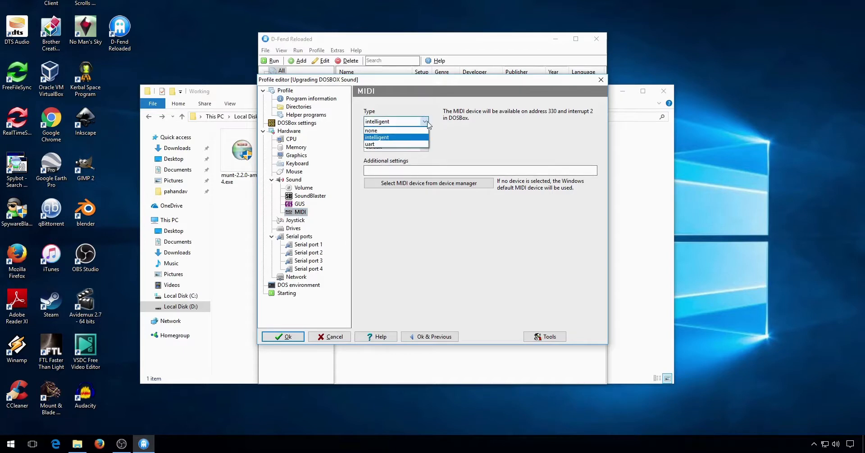
pyautogui.moveTo(386, 142)
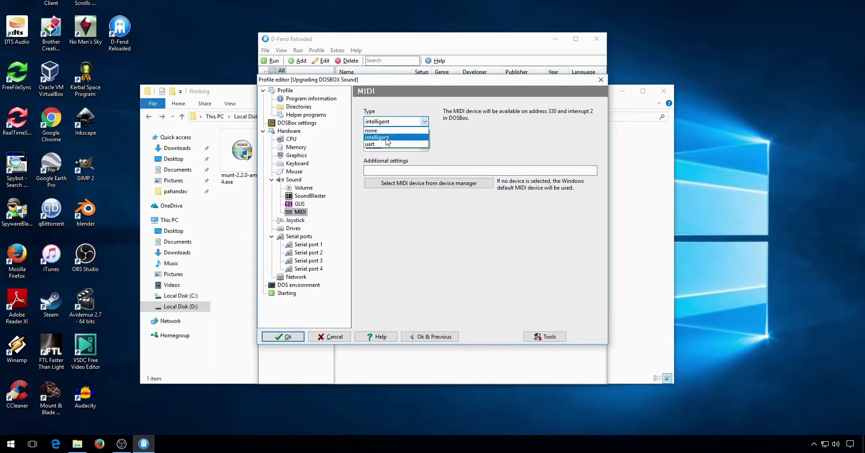
pyautogui.click(377, 137)
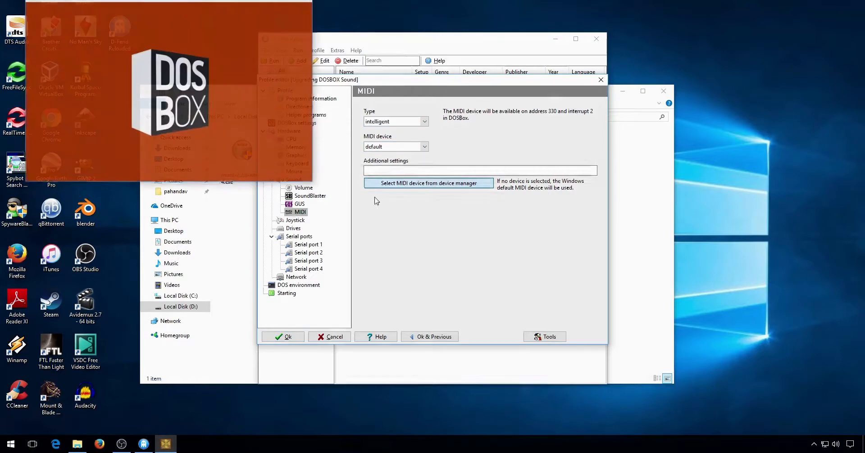
pyautogui.click(429, 183)
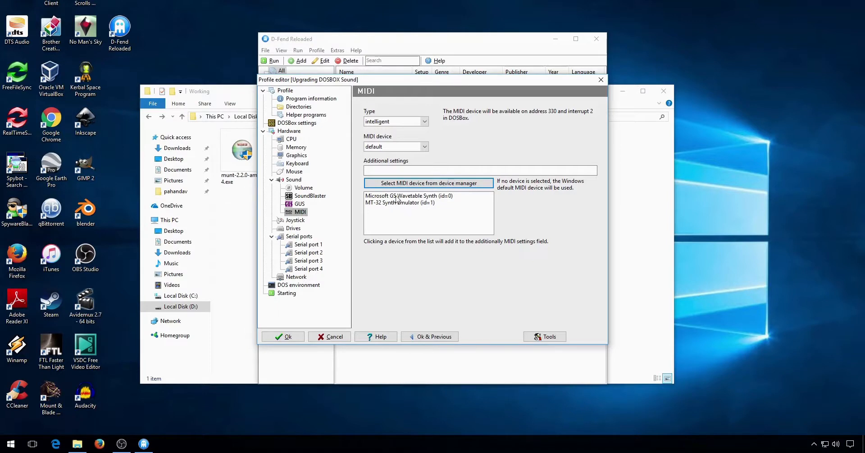
pyautogui.moveTo(415, 207)
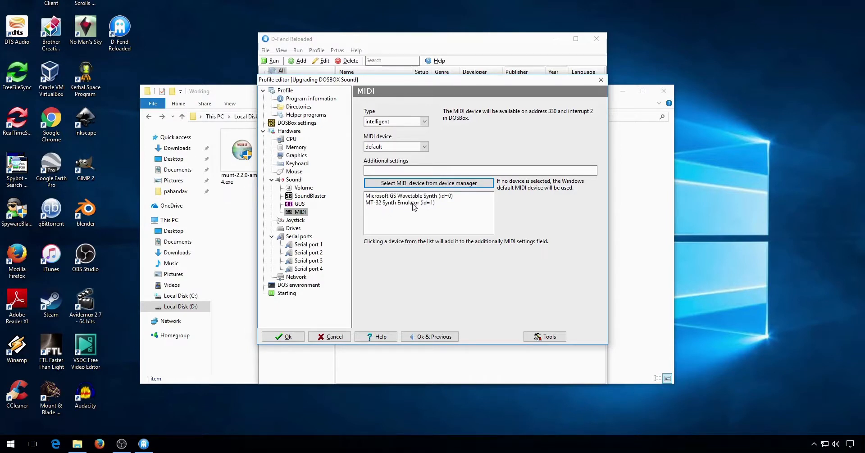
pyautogui.click(401, 203)
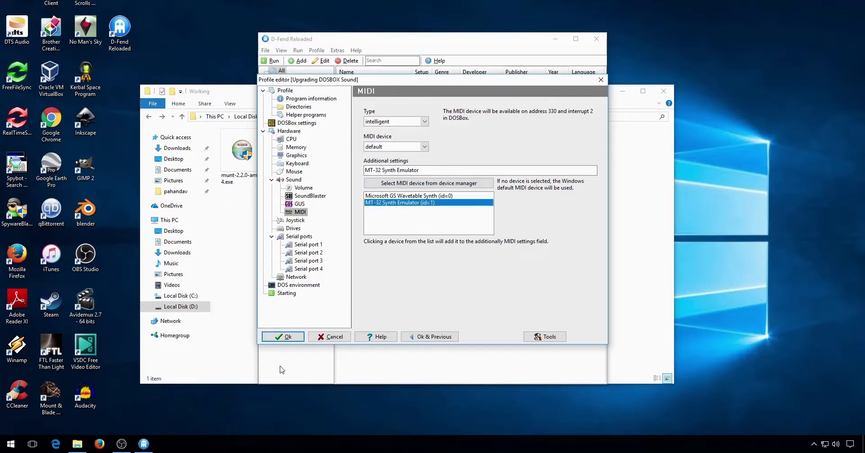
pyautogui.moveTo(413, 178)
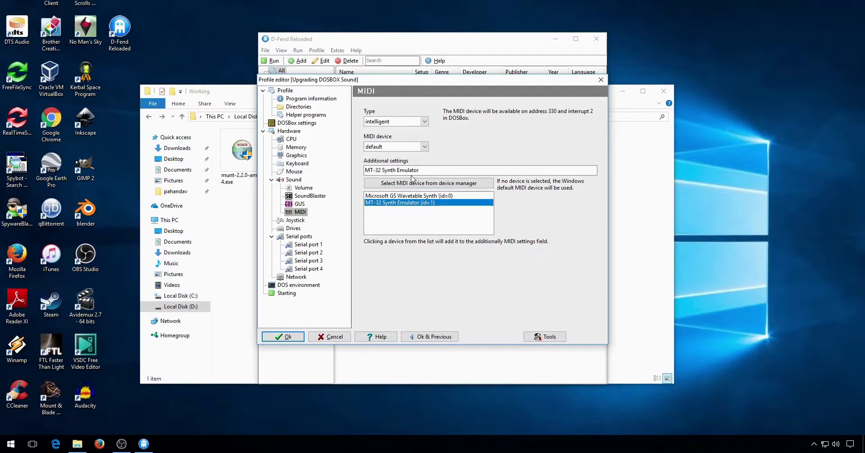
pyautogui.click(287, 337)
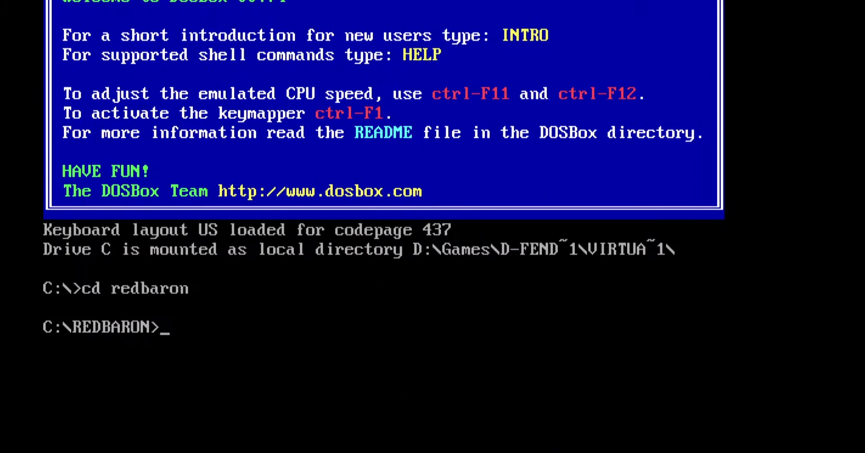
# Type the install command at the C:\REDBARON> prompt.
pyautogui.write('install')
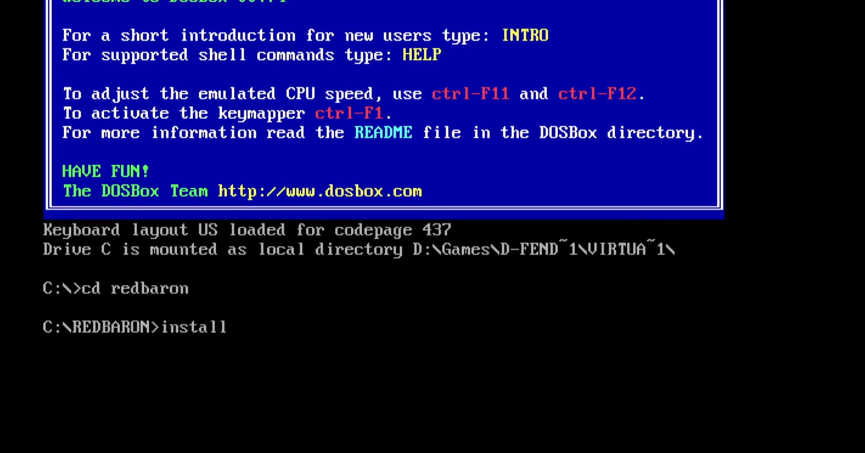